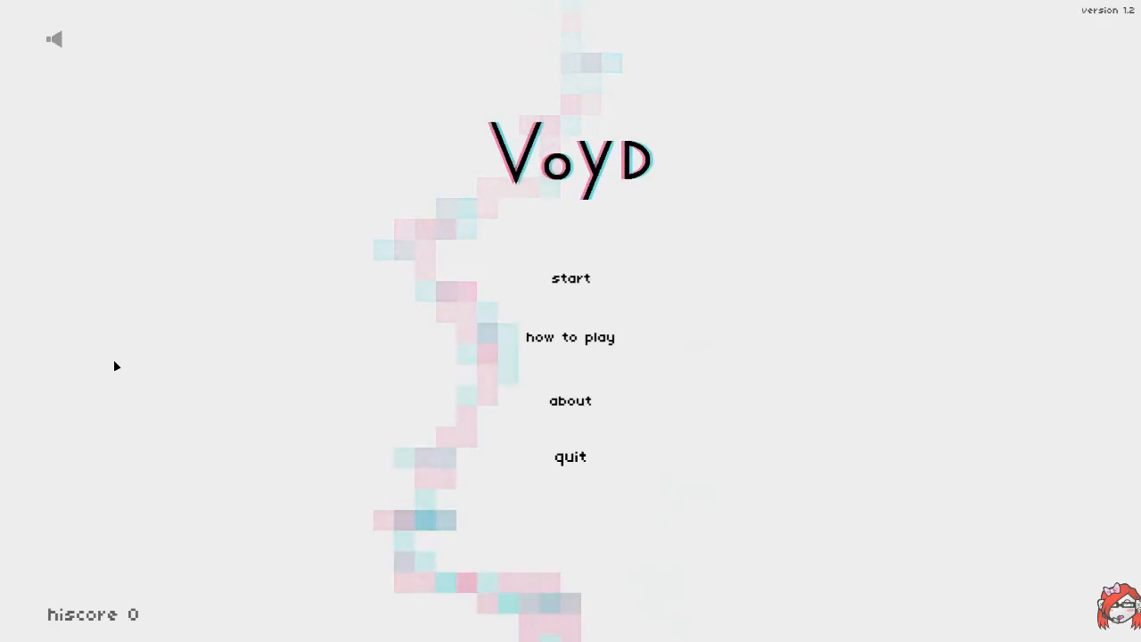
Step: Open the how-to-play guide showing mouse and keyboard controls
left_click(568, 335)
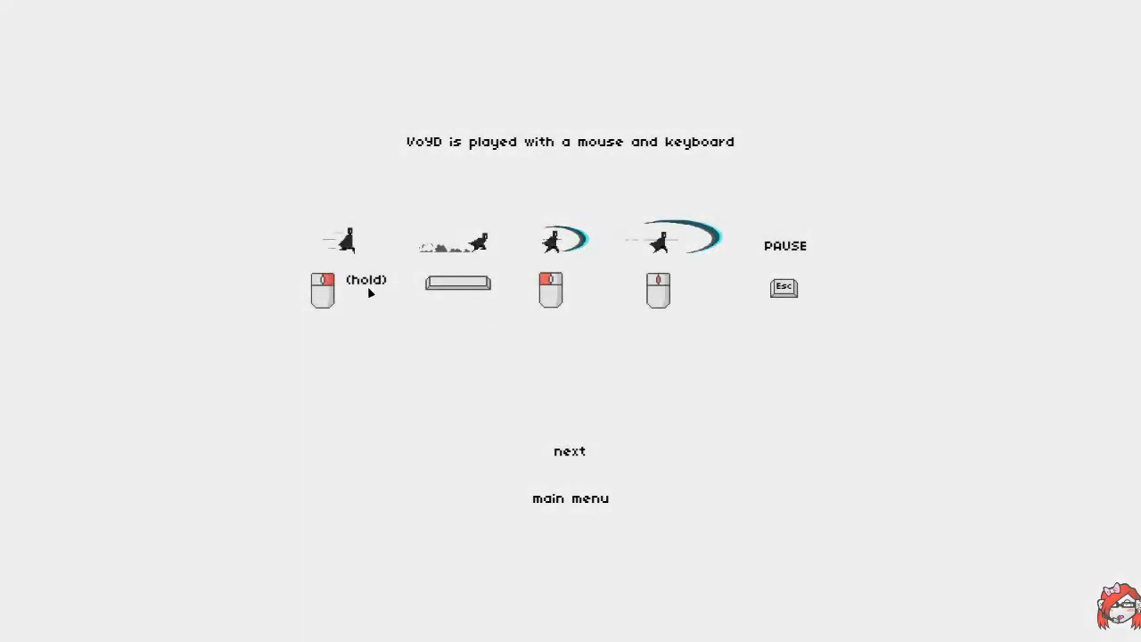
mouse_move(526, 301)
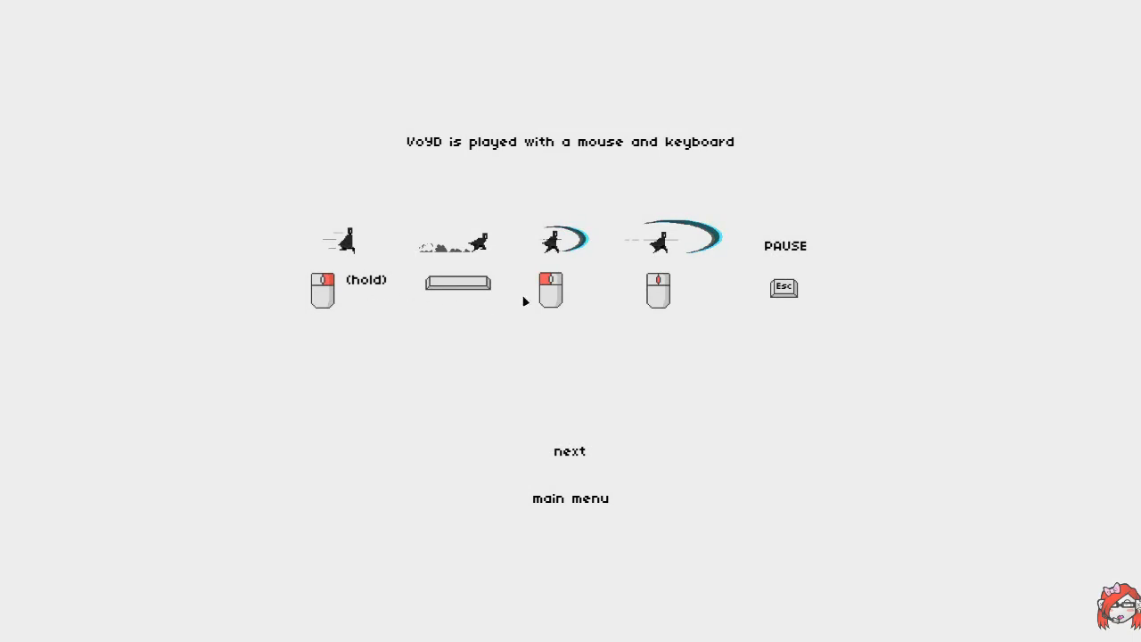
mouse_move(578, 457)
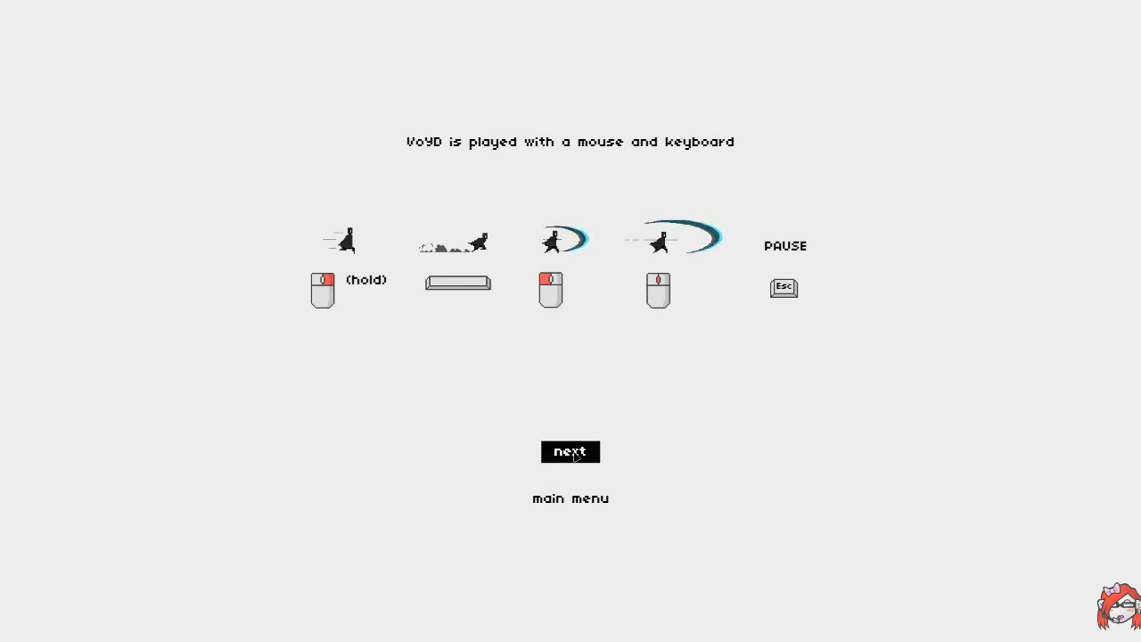
Step: Advance through the Rules page to the Scoring page with its A–F ratings
left_click(570, 453)
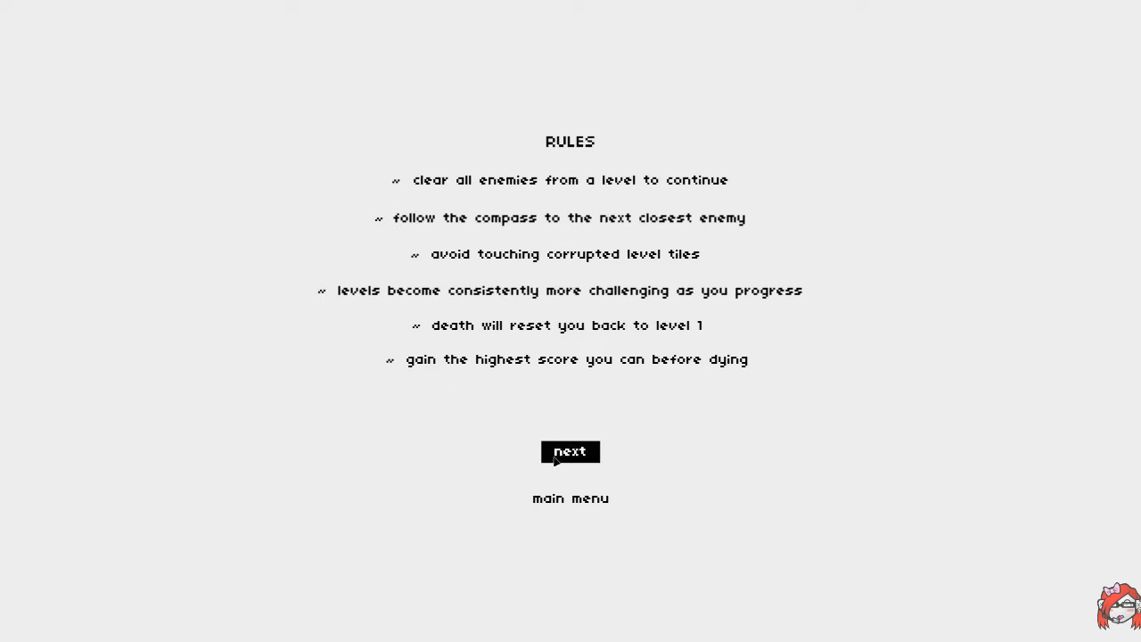
left_click(571, 452)
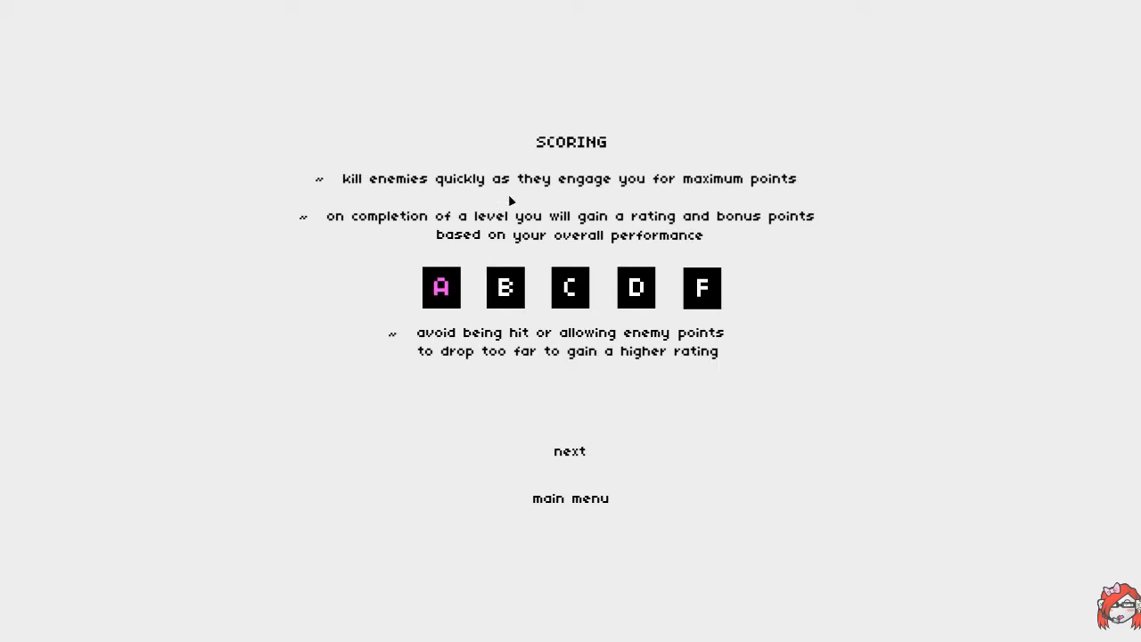
mouse_move(339, 232)
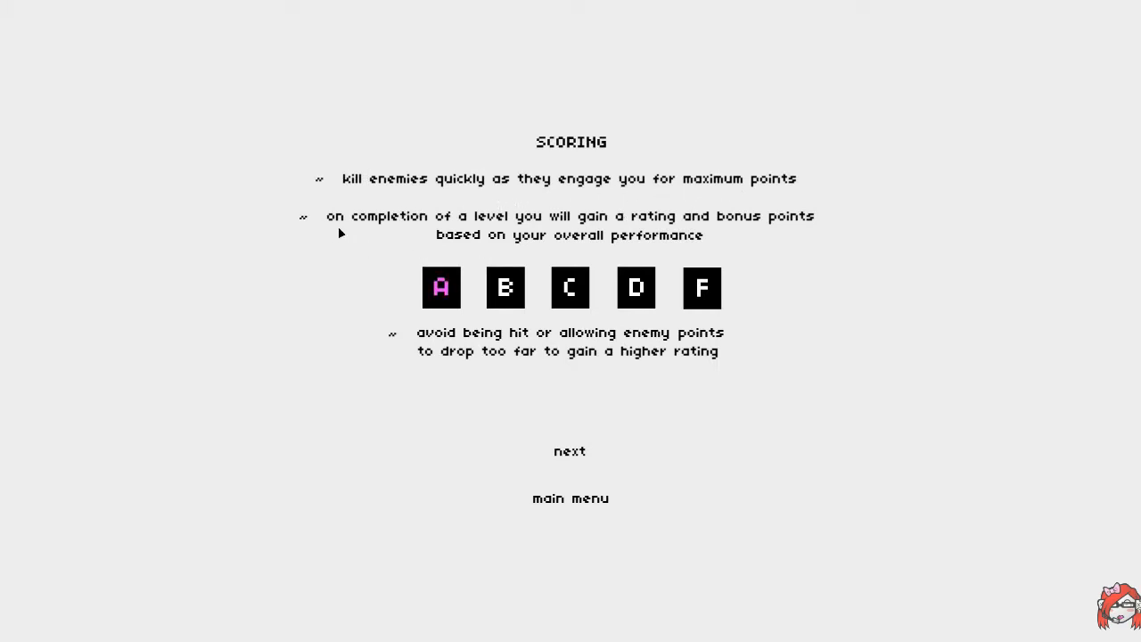
mouse_move(581, 455)
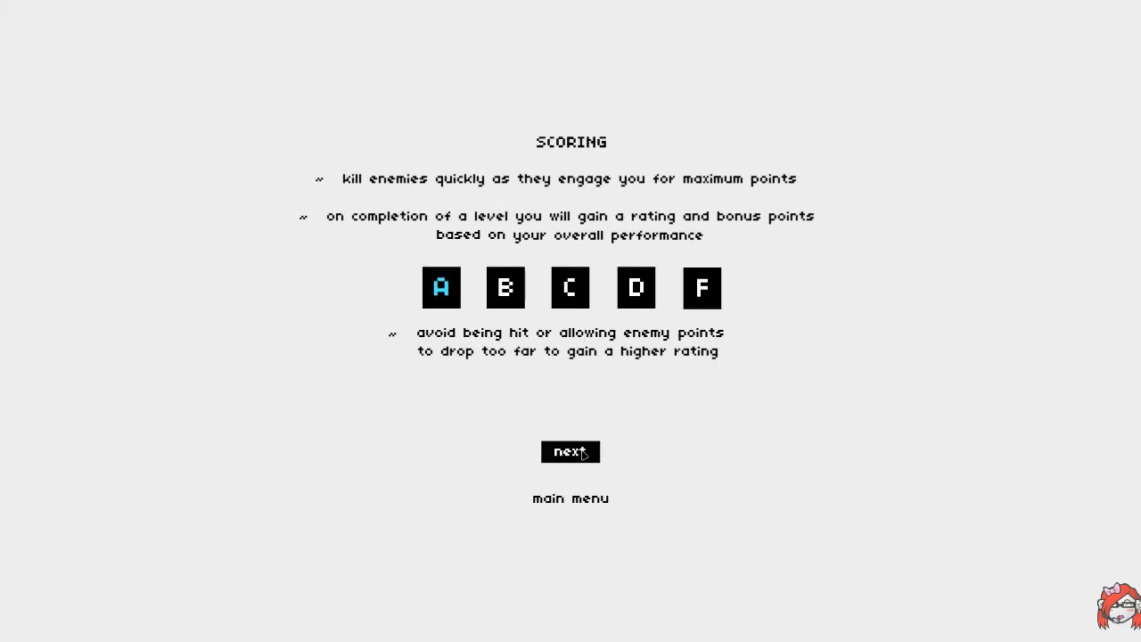
Step: Leave the scoring page, start a run and strike nearby enemies to build the score
left_click(570, 453)
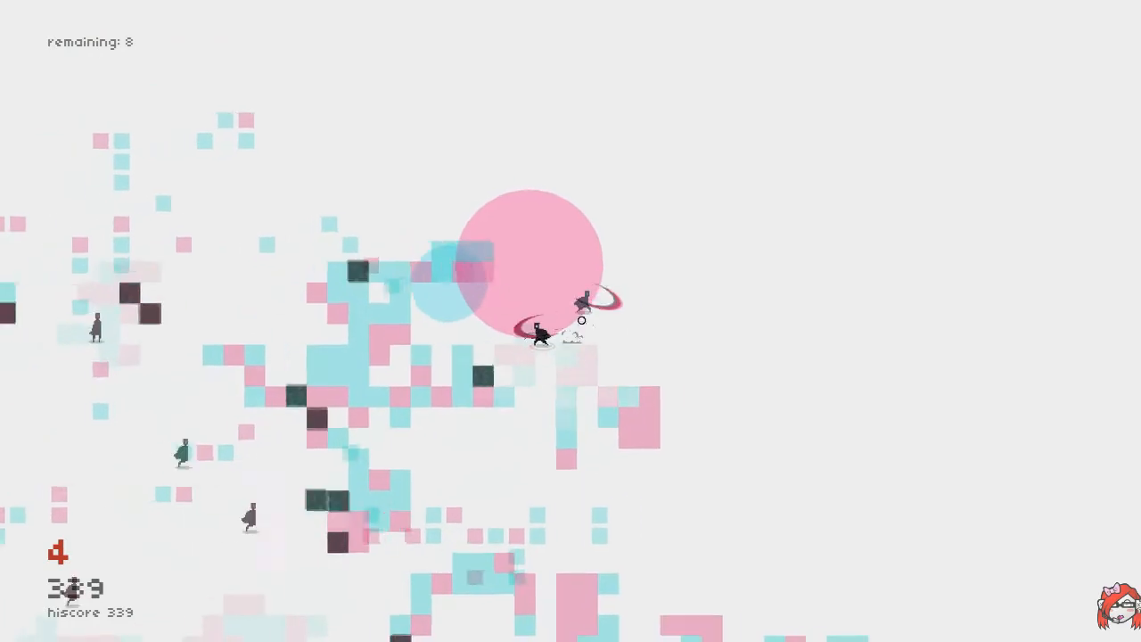
left_click(582, 307)
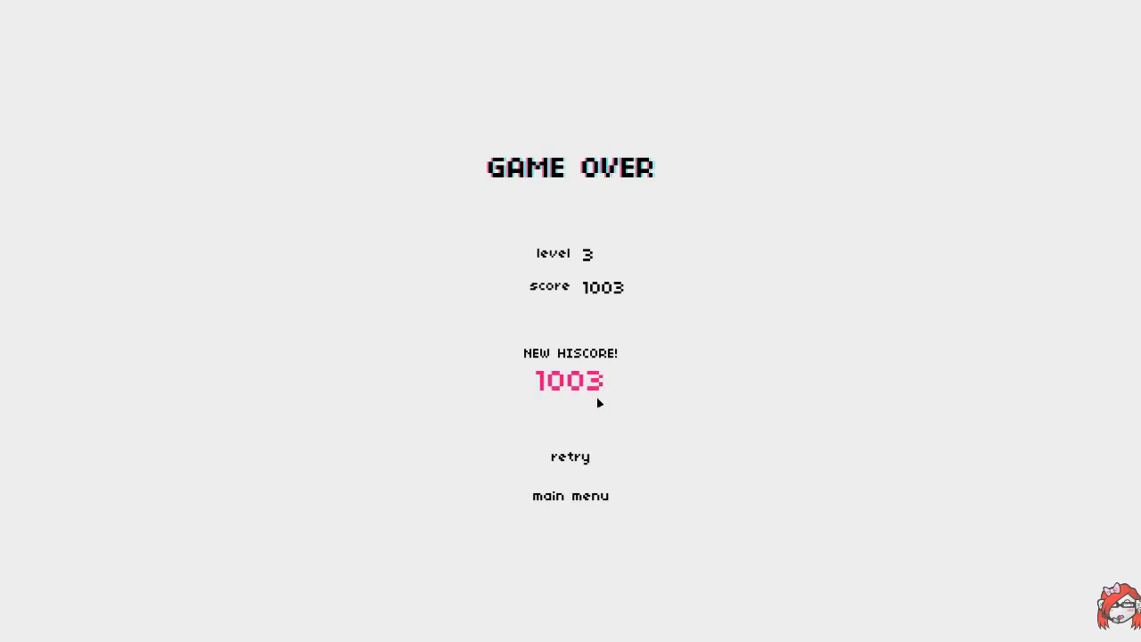
Step: Retry after game over, finish on level 2 with 352 points, then retry from level 1
left_click(570, 456)
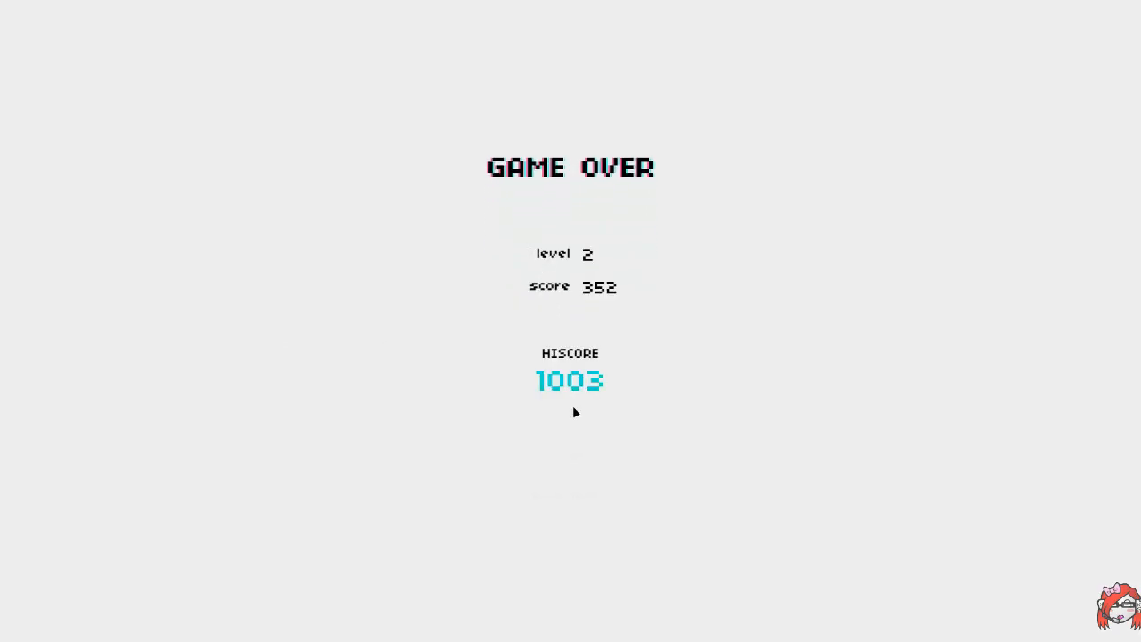
left_click(576, 413)
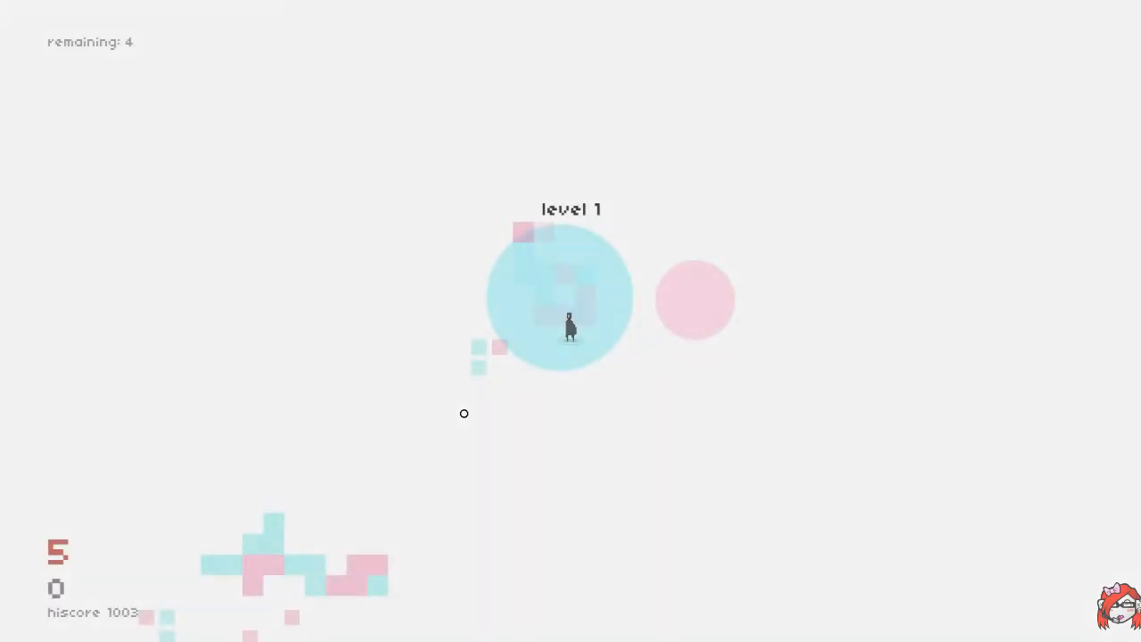